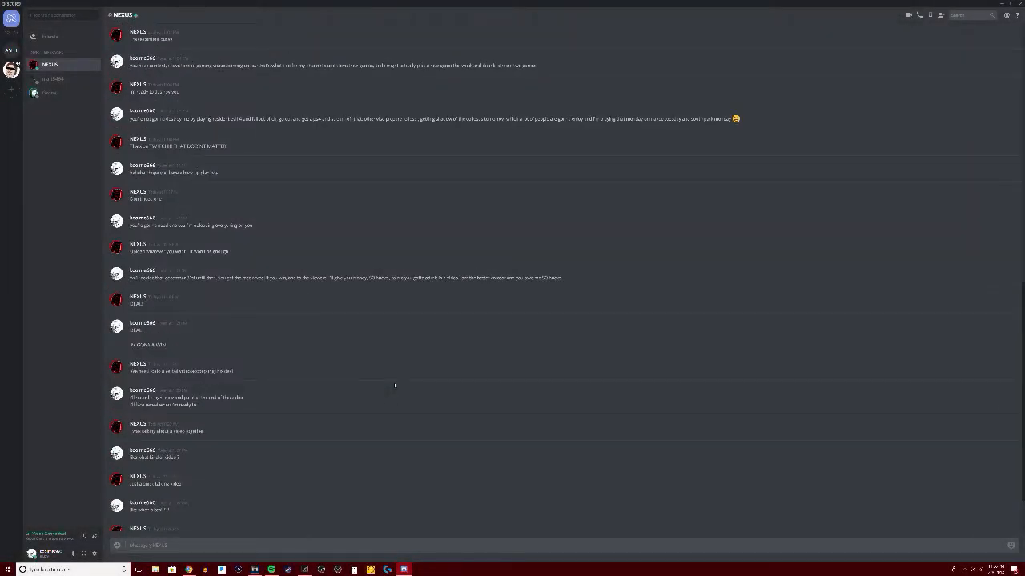
# Scroll through the NEXUS DM history toward the earlier long bet message
pyautogui.scroll(-3)
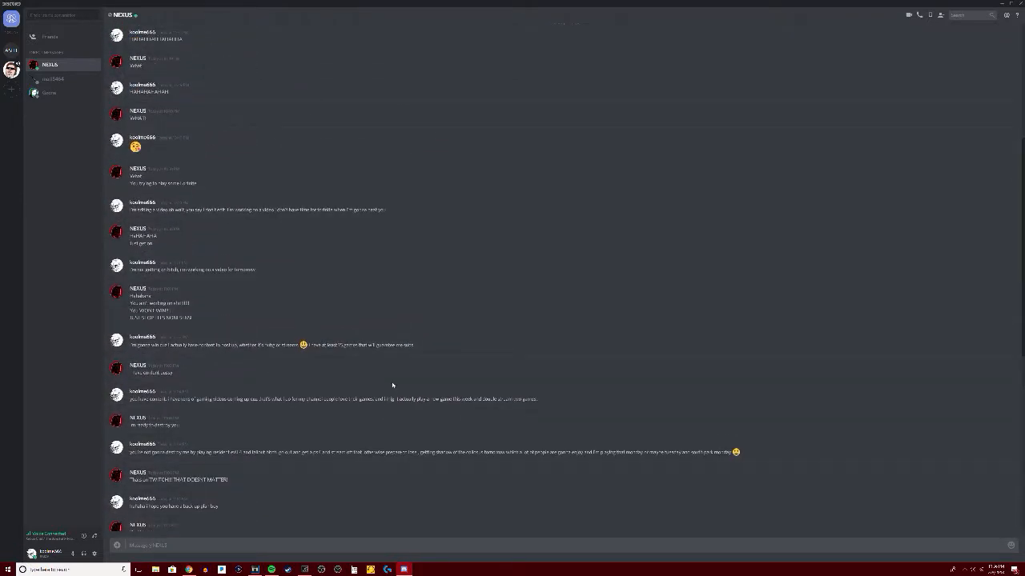
pyautogui.scroll(-3)
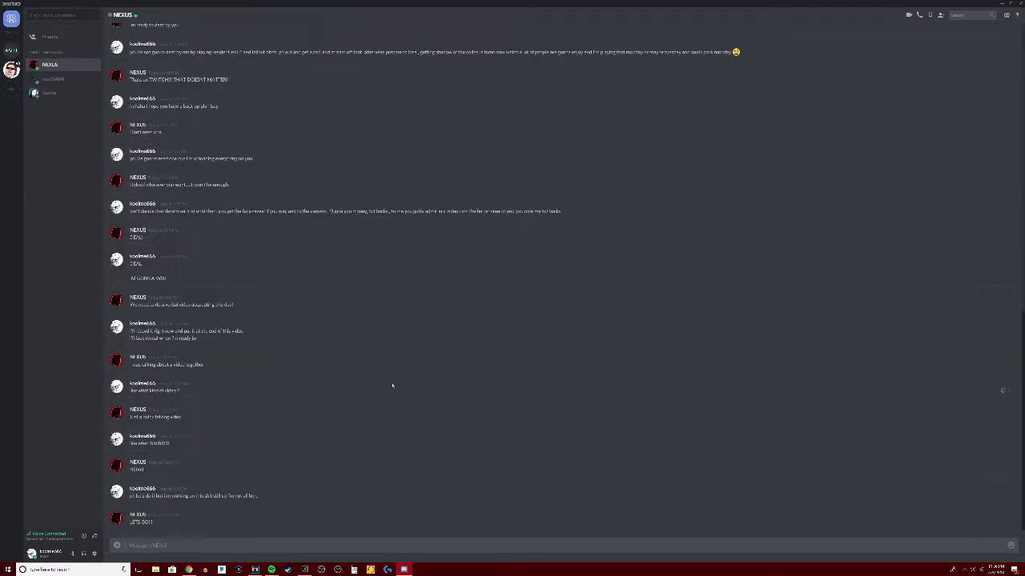
pyautogui.moveTo(372, 274)
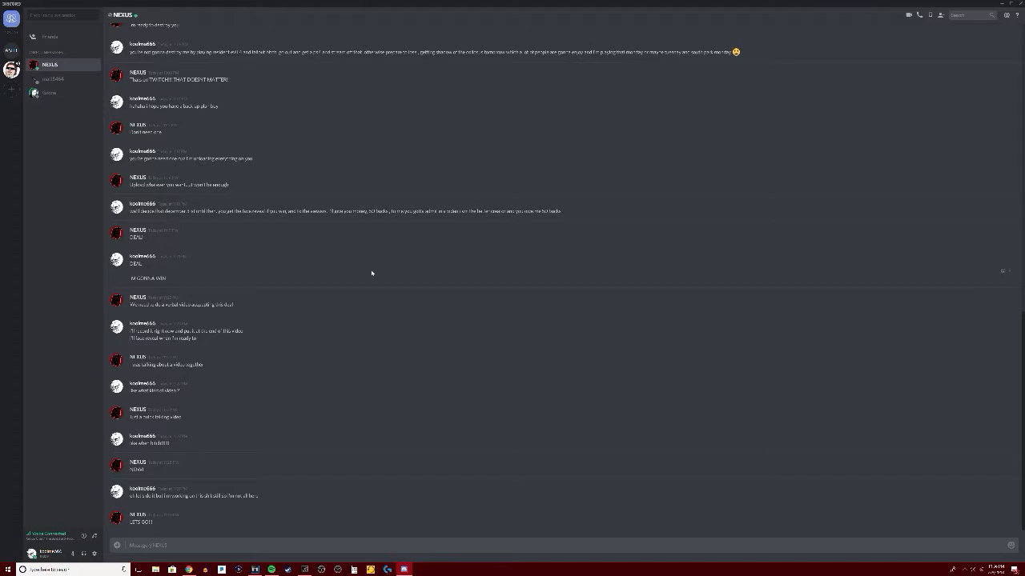
pyautogui.moveTo(367, 282)
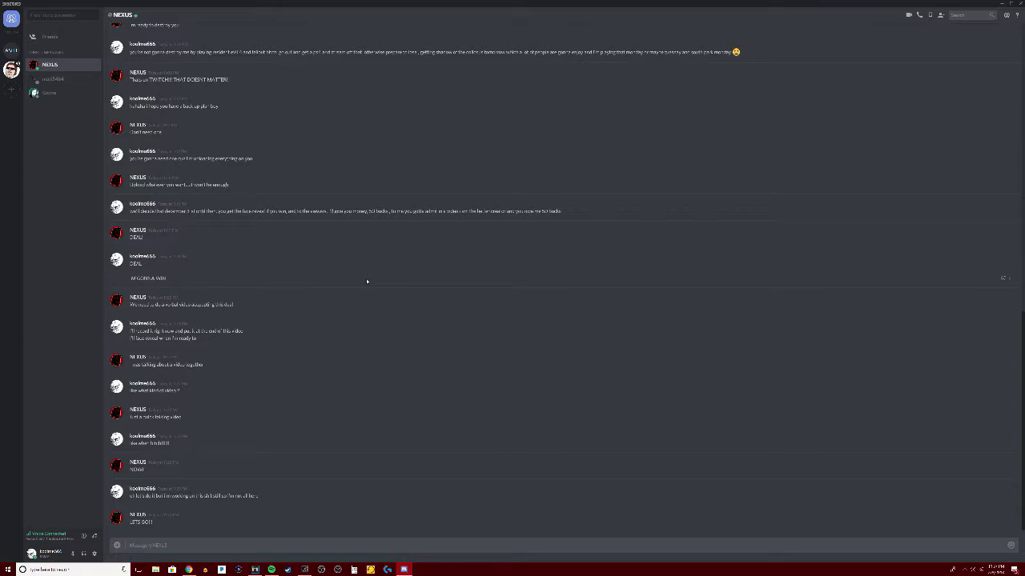
pyautogui.moveTo(365, 282)
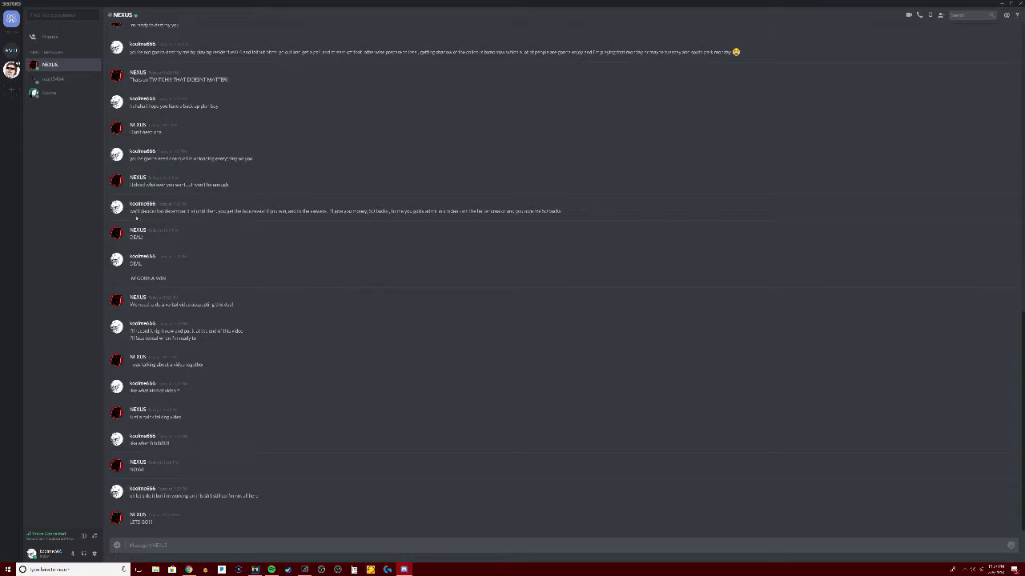
# Select the whole text of the subscriber bet message
pyautogui.tripleClick(344, 211)
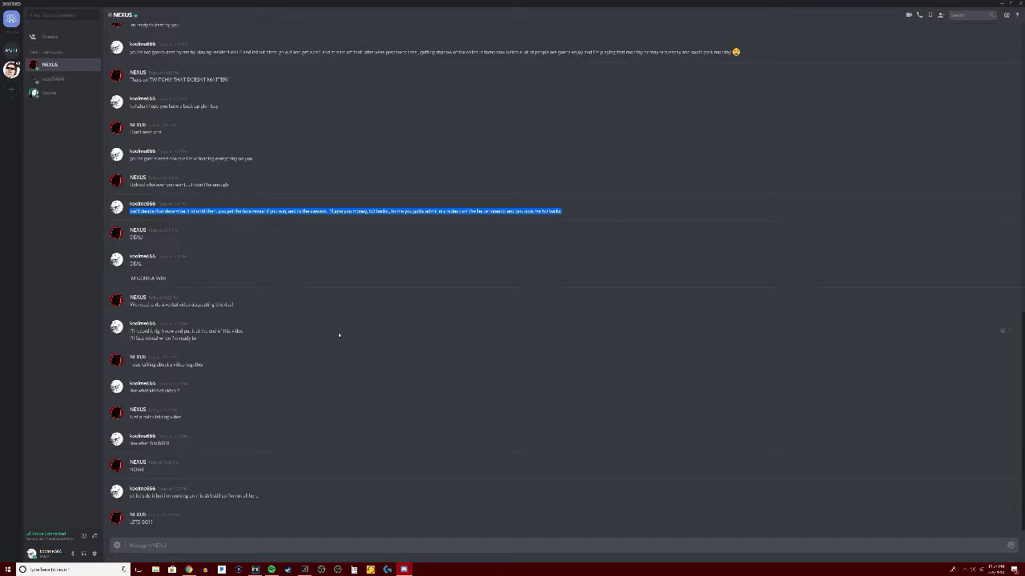
pyautogui.moveTo(253, 296)
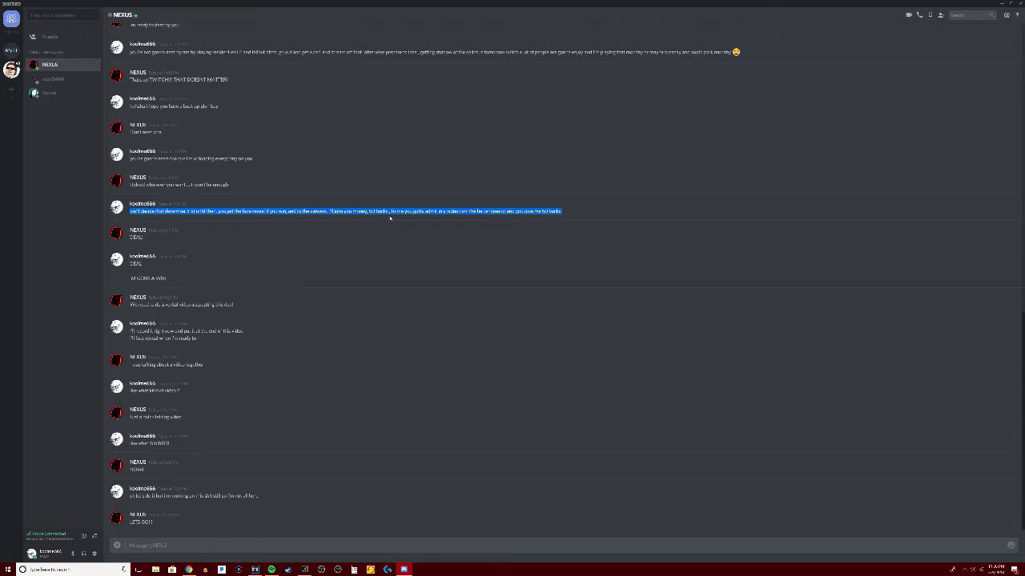
pyautogui.moveTo(381, 222)
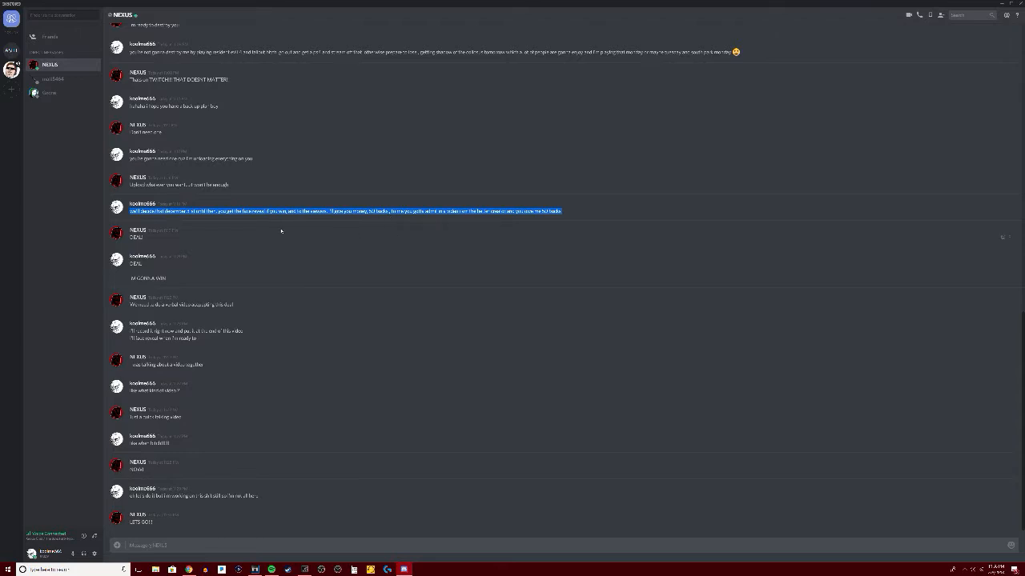
pyautogui.moveTo(320, 222)
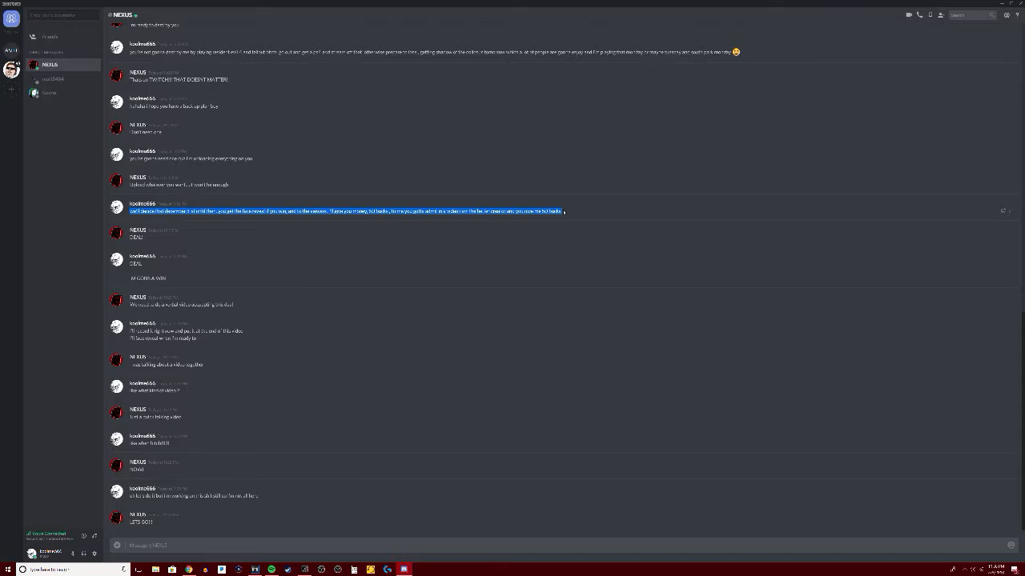
pyautogui.moveTo(478, 221)
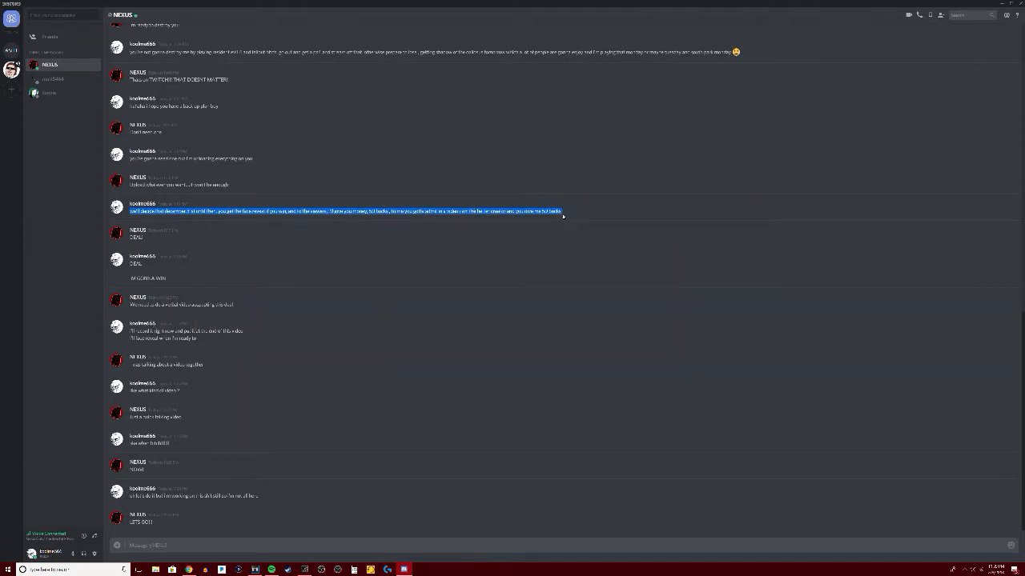
pyautogui.moveTo(822, 337)
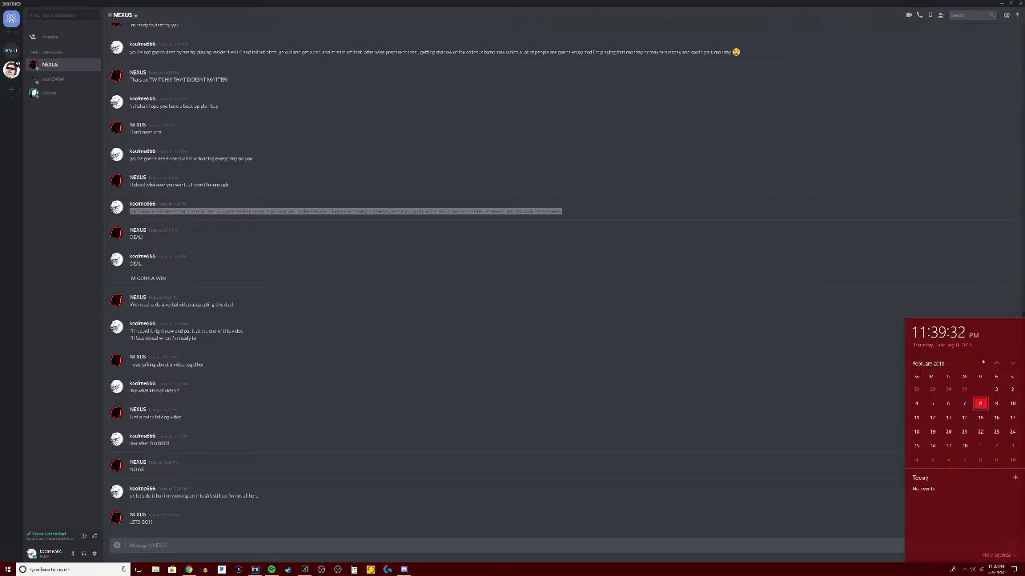
# Go back two months in the taskbar calendar flyout
pyautogui.click(1012, 365)
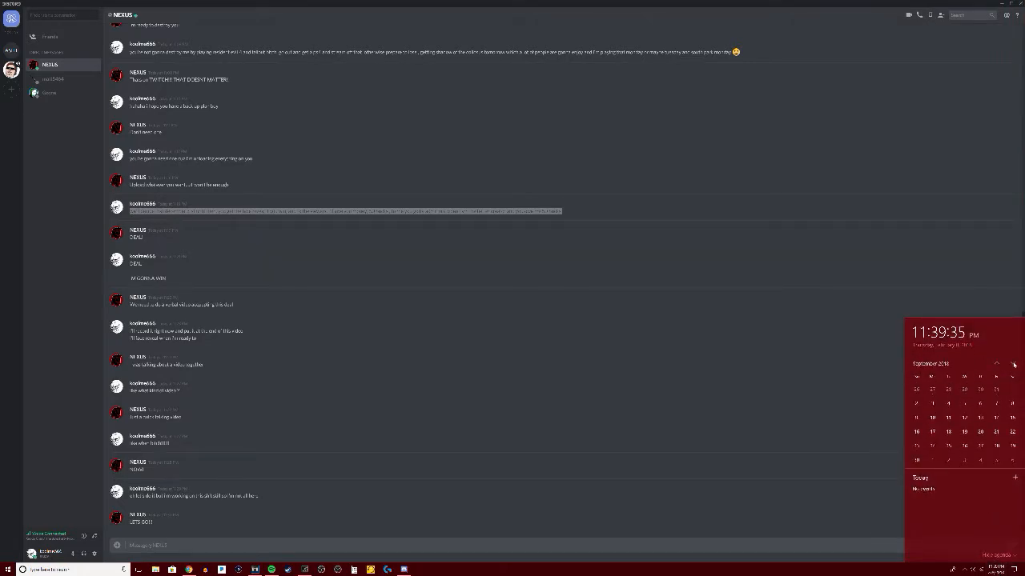
pyautogui.click(1011, 365)
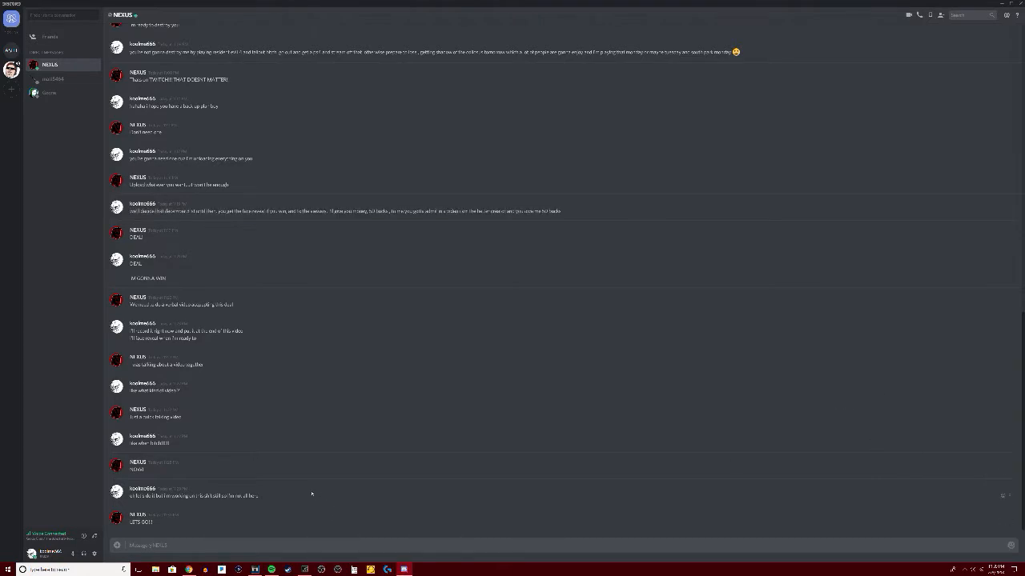
pyautogui.moveTo(298, 488)
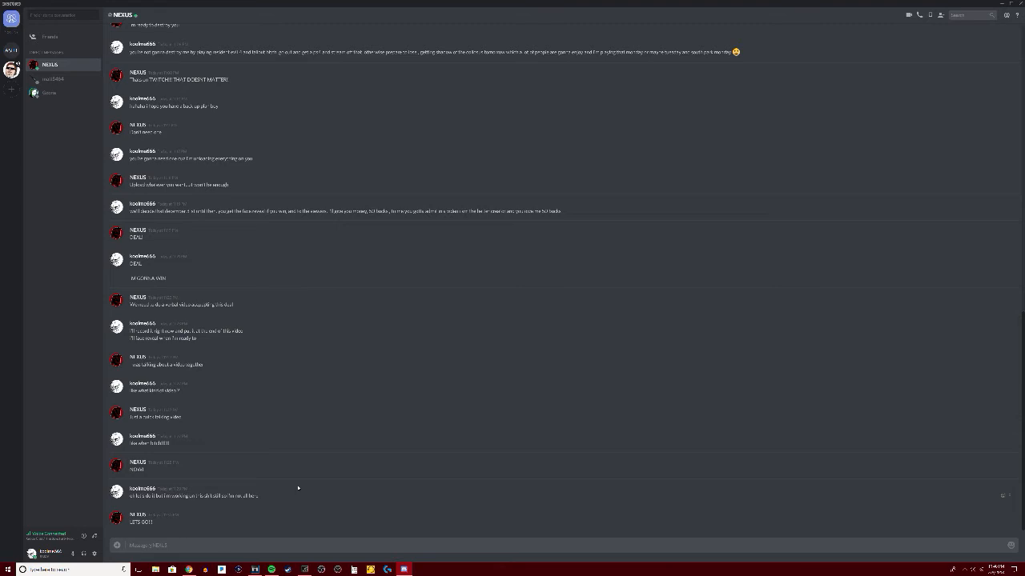
pyautogui.moveTo(554, 488)
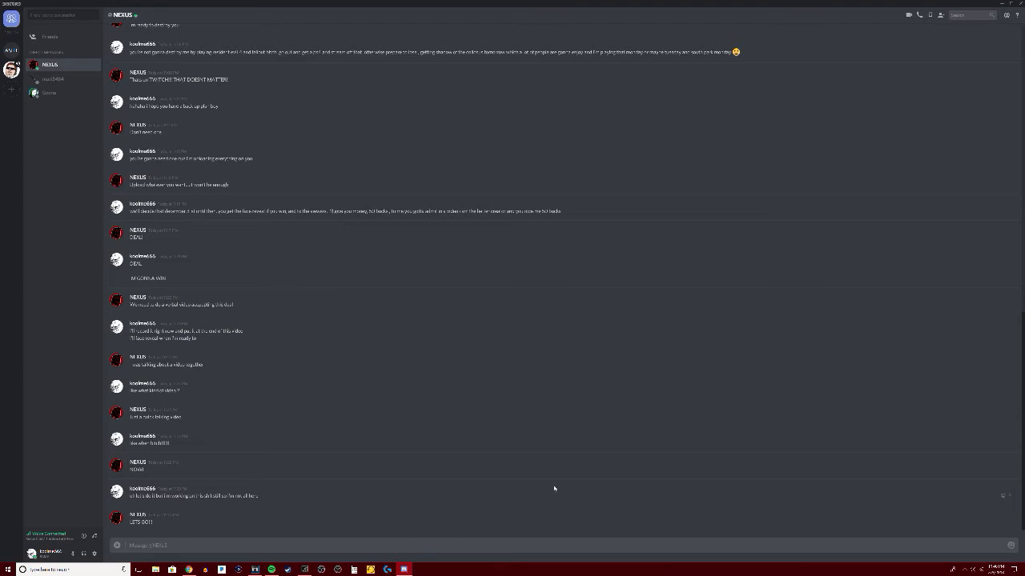